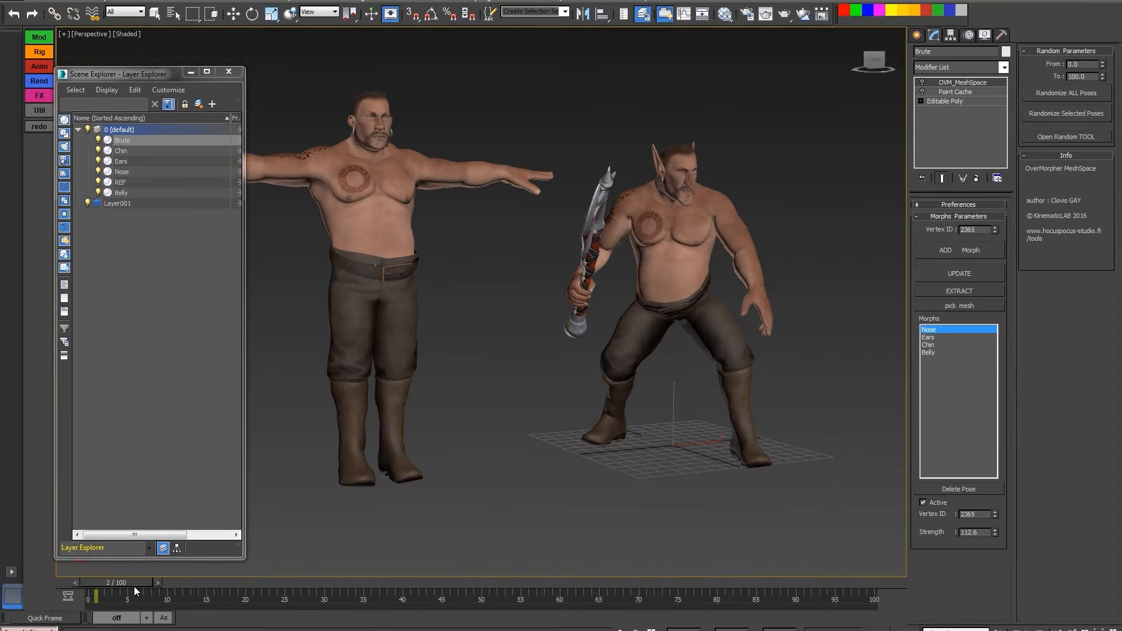
Step: Scrub the timeline and give several Brute MeshSpace morphs individual Strength values
drag(133, 582, 520, 582)
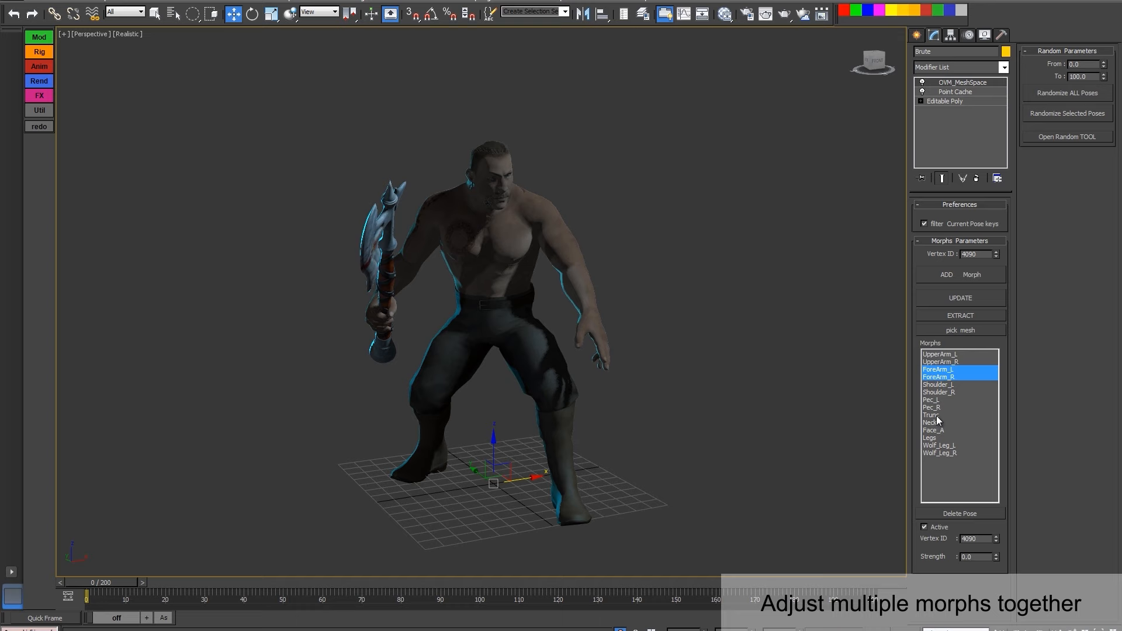
click(934, 430)
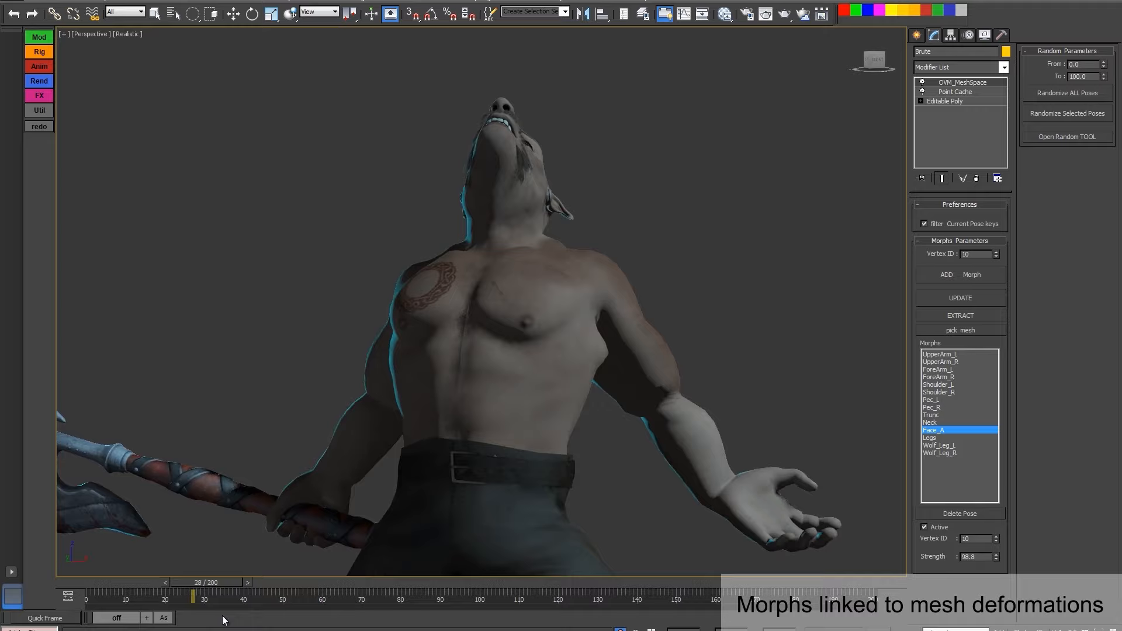
drag(194, 595, 505, 595)
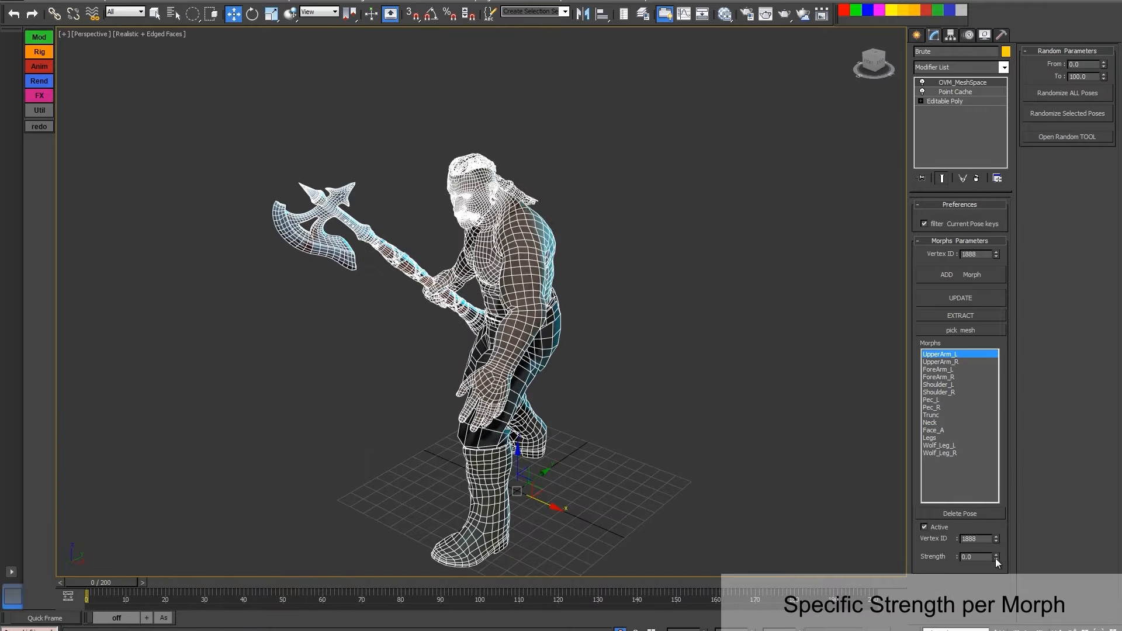
click(940, 361)
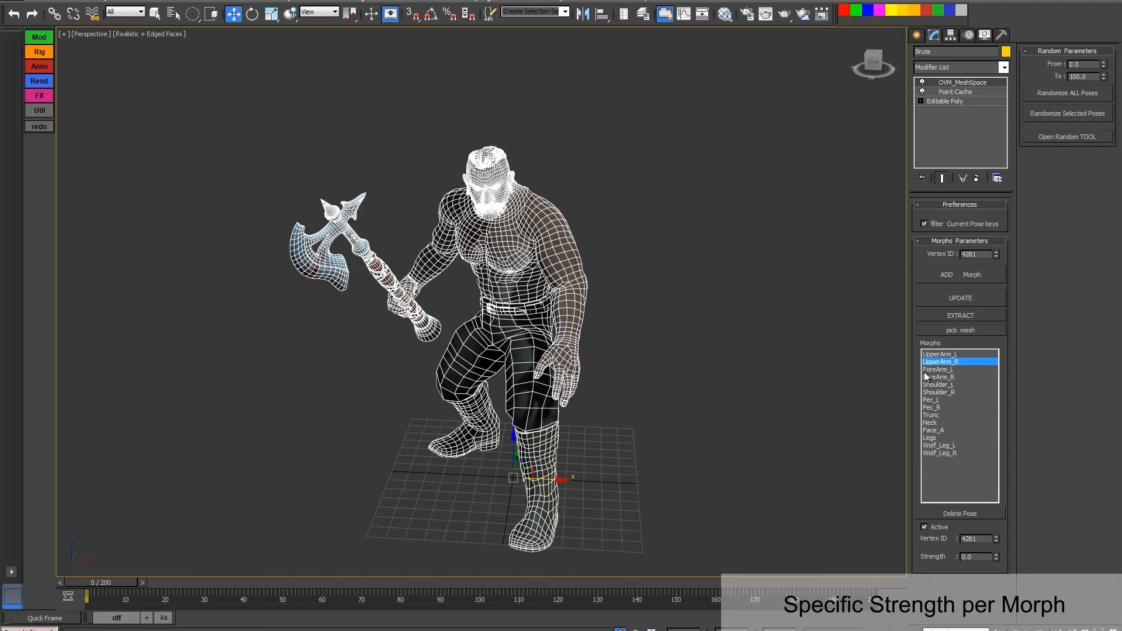
click(938, 384)
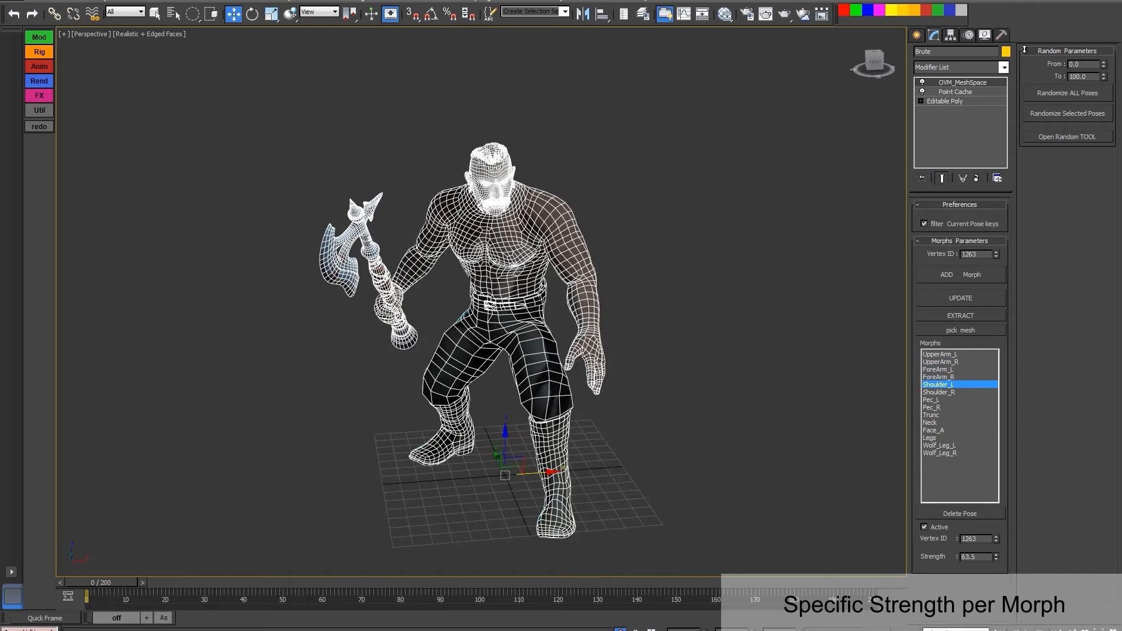
click(931, 415)
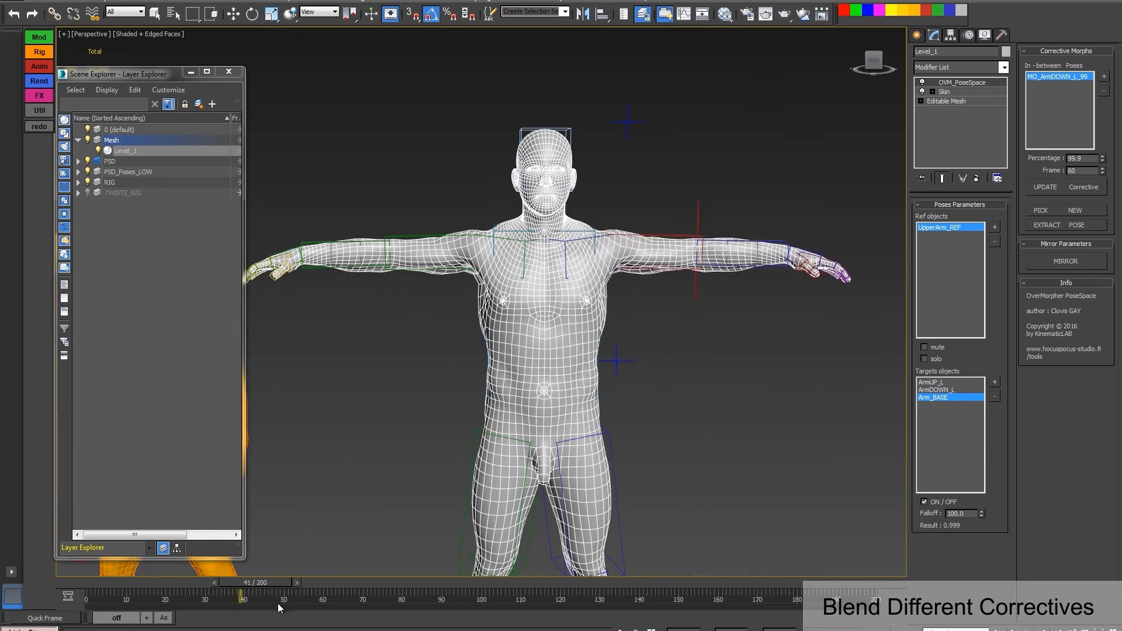
Step: Scrub the animation to lower the arm and bend it inward, blending corrective poses
drag(243, 582, 350, 583)
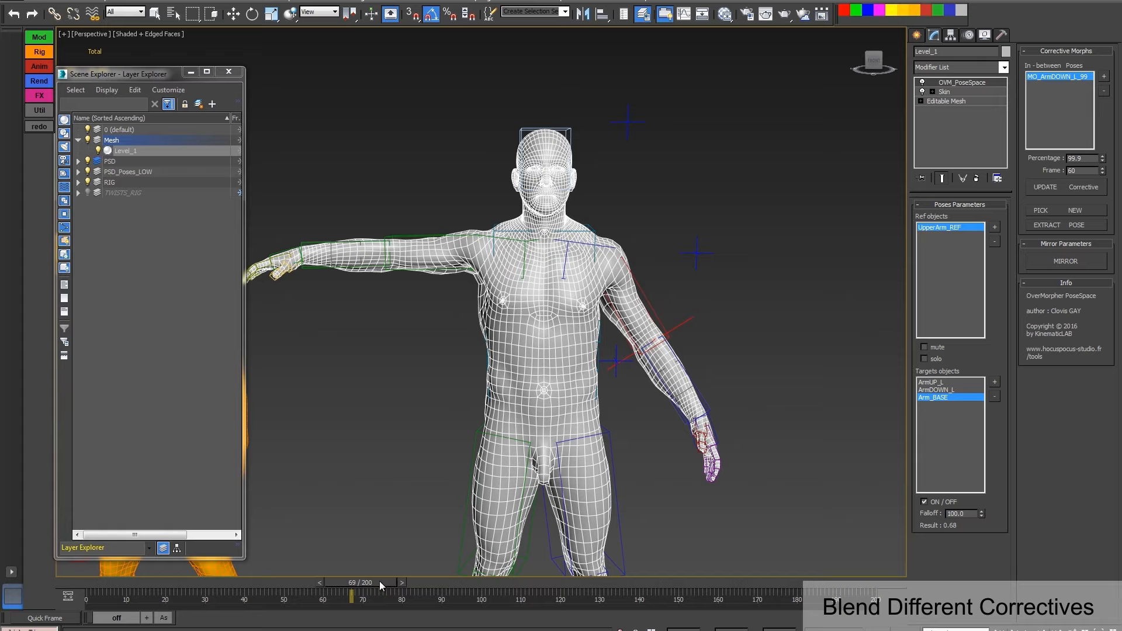
drag(350, 583, 481, 583)
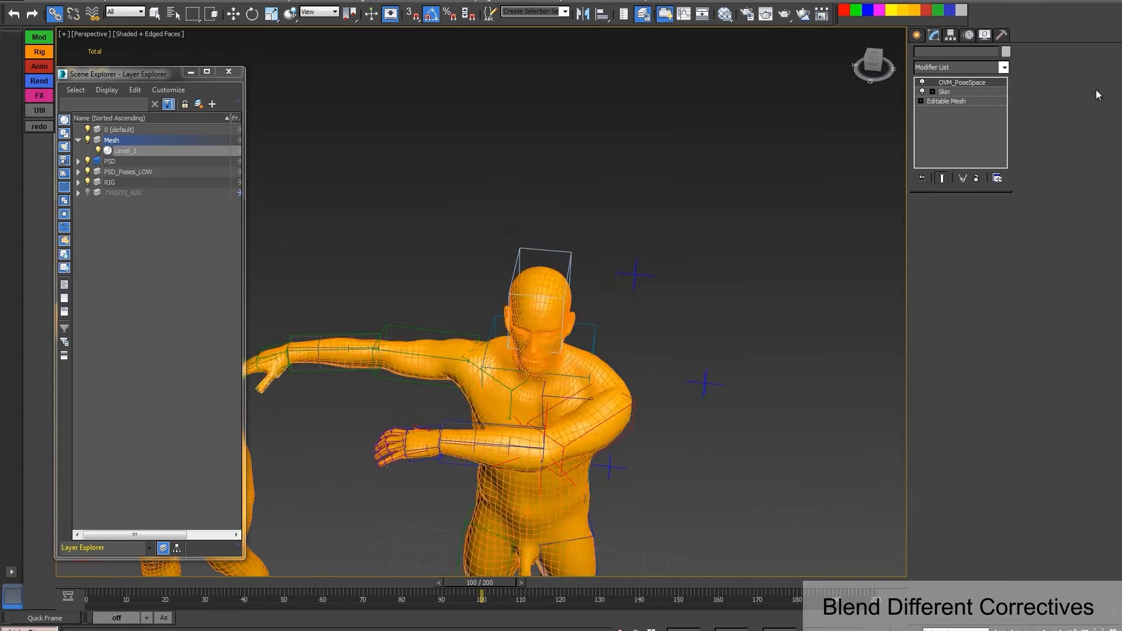
drag(481, 599, 450, 599)
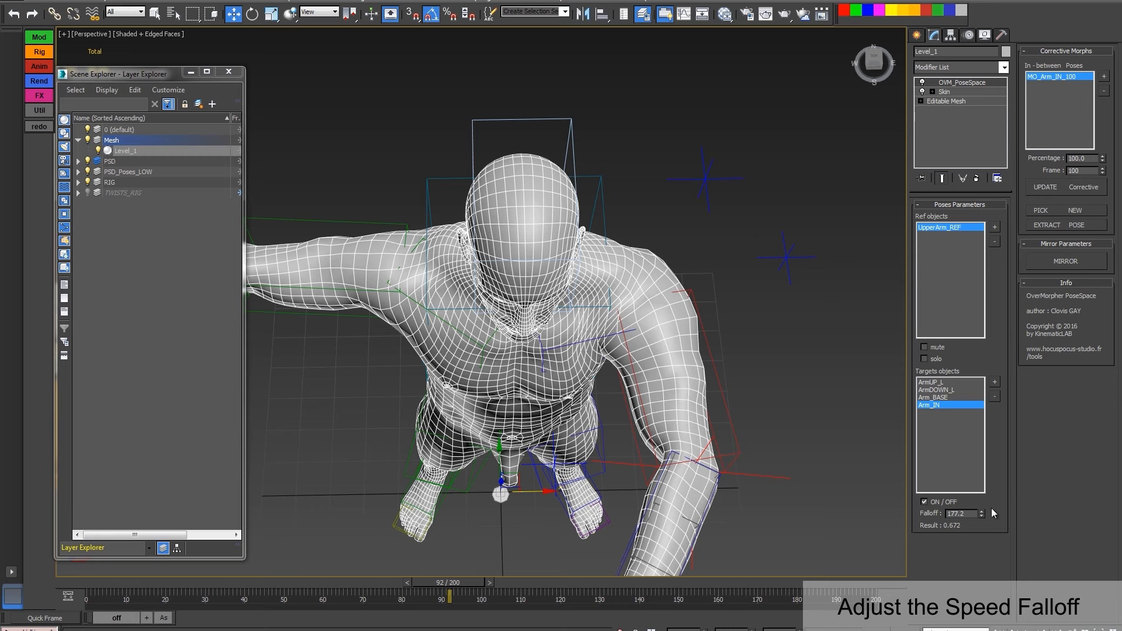
Step: Raise the Arm_IN corrective's falloff and scrub the timeline to review the result
click(980, 511)
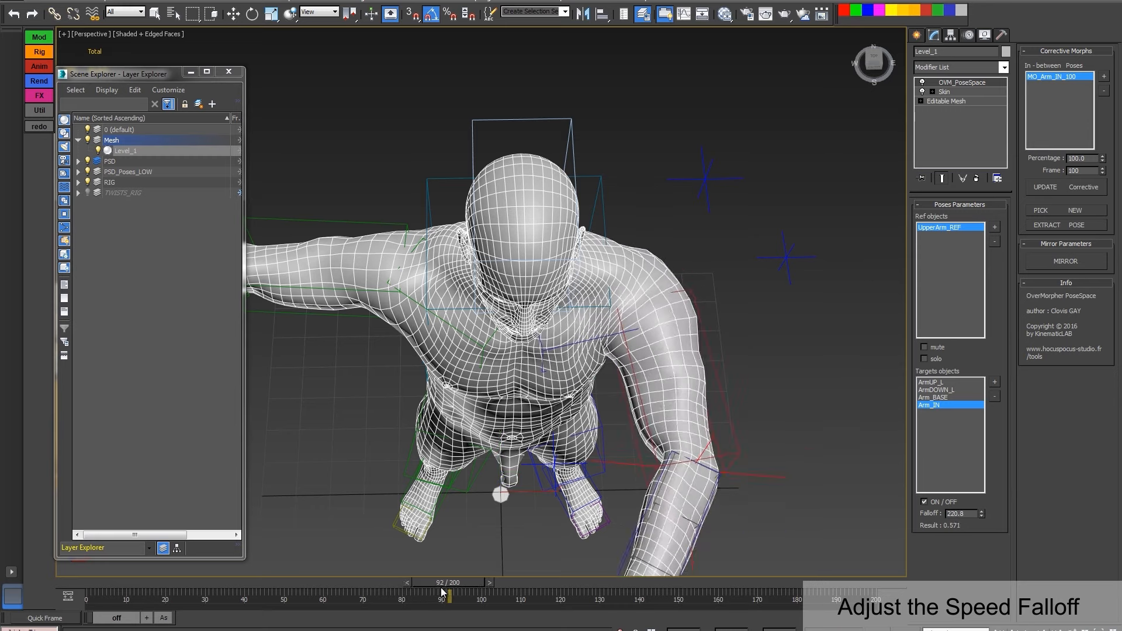
drag(444, 591, 484, 591)
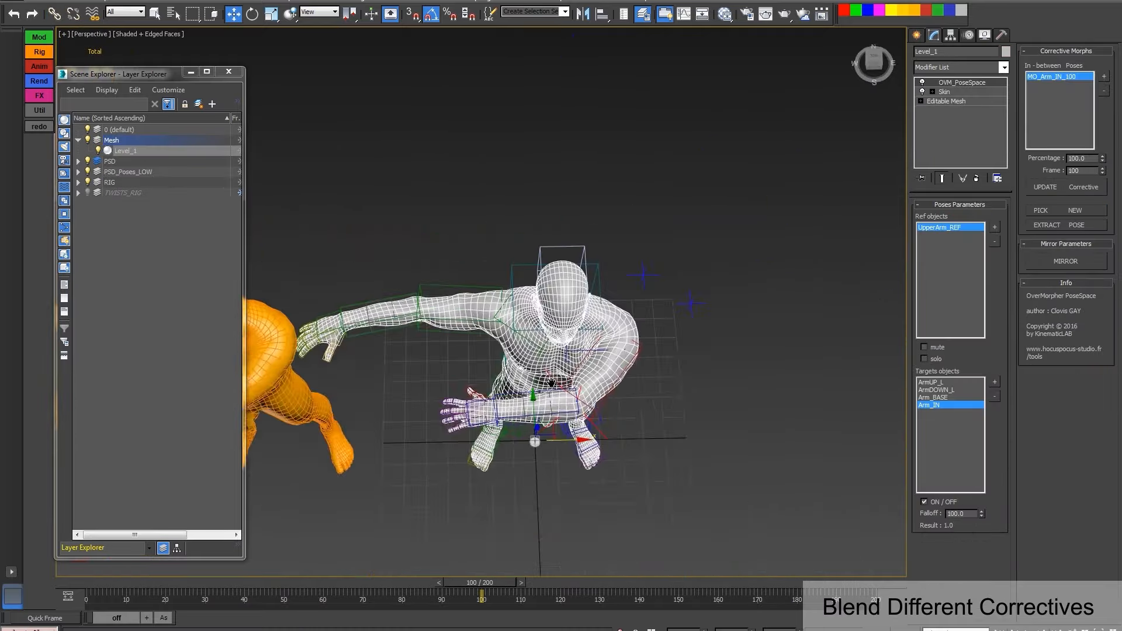
drag(483, 593, 440, 593)
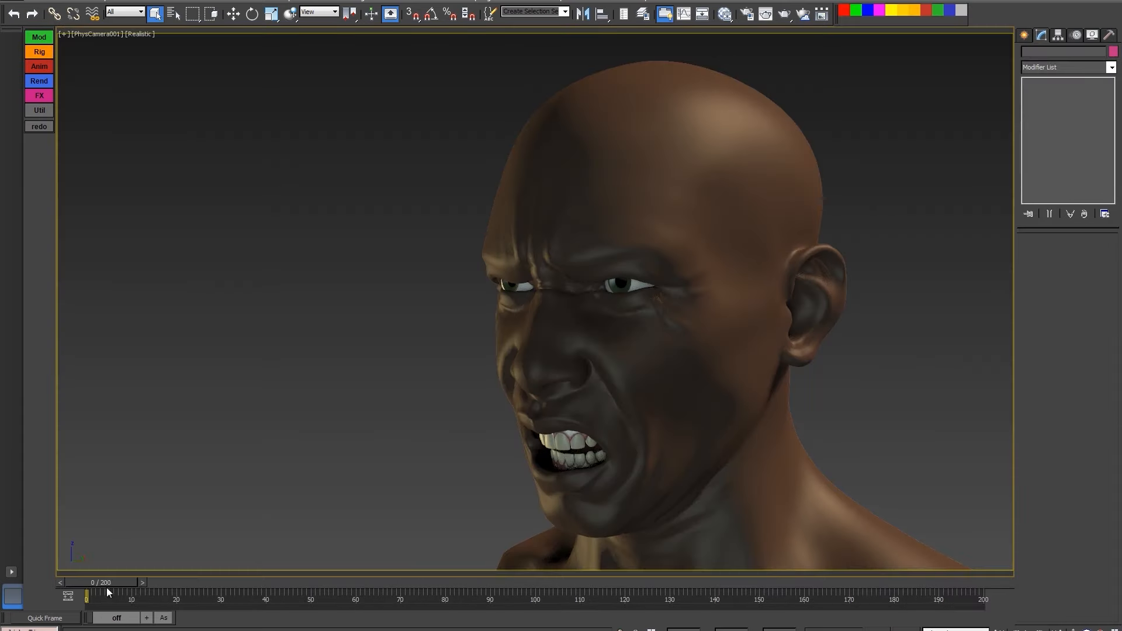
Step: Scrub through the dive and pick WorldSpace poses keyed at frames 7 and 13
drag(86, 599, 984, 599)
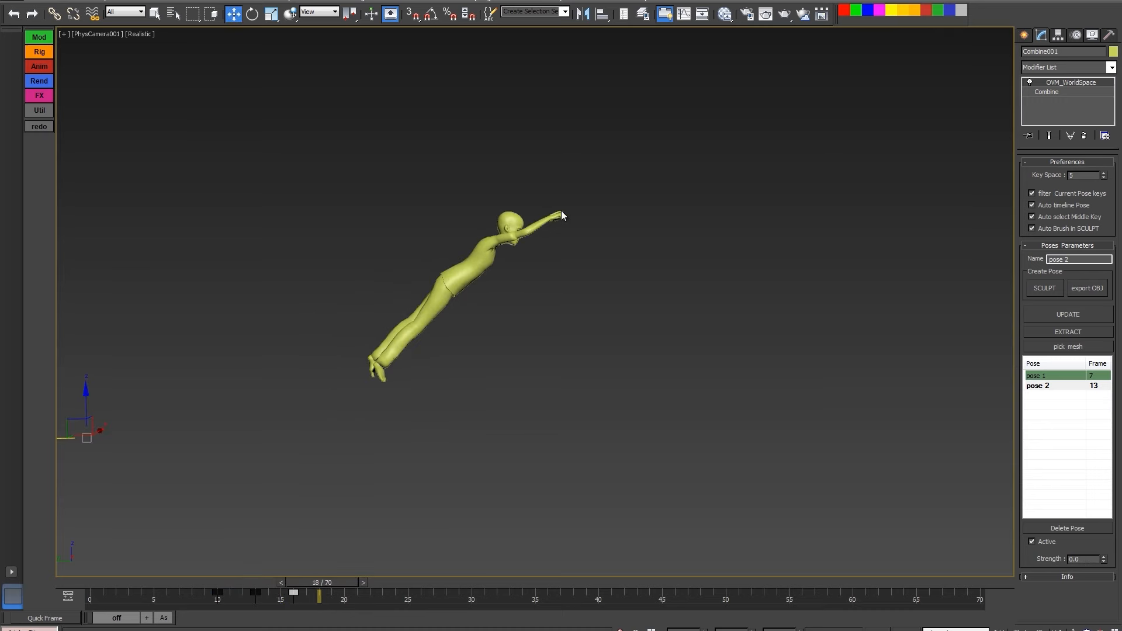
click(1044, 288)
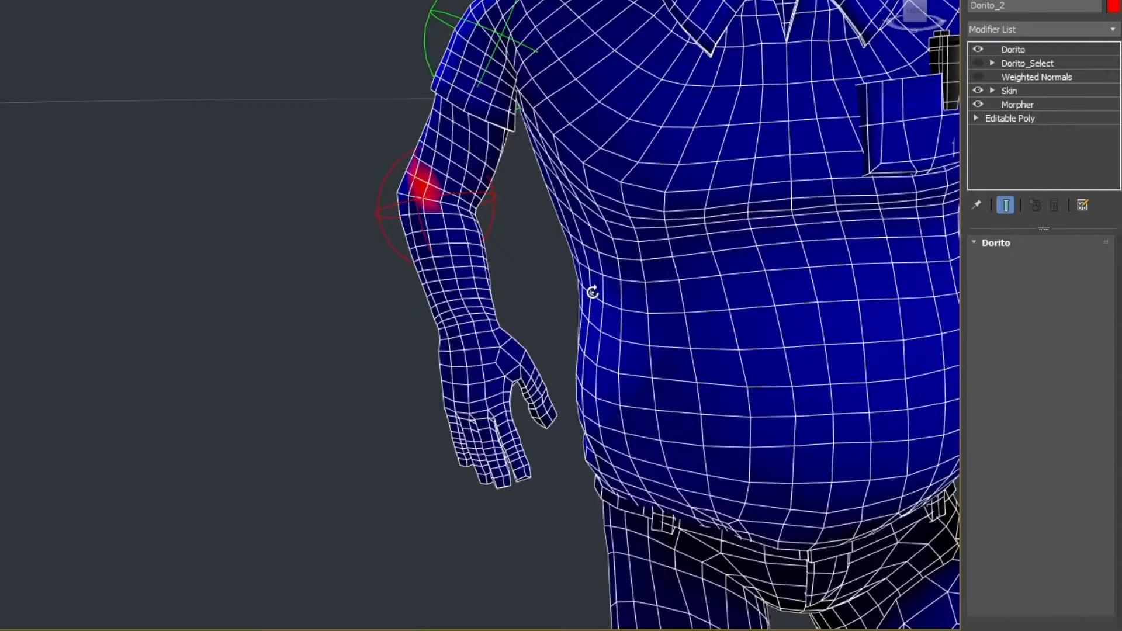
Step: Create Dorito_2 and weight it from the hand's soft selection using From Stack
click(1027, 63)
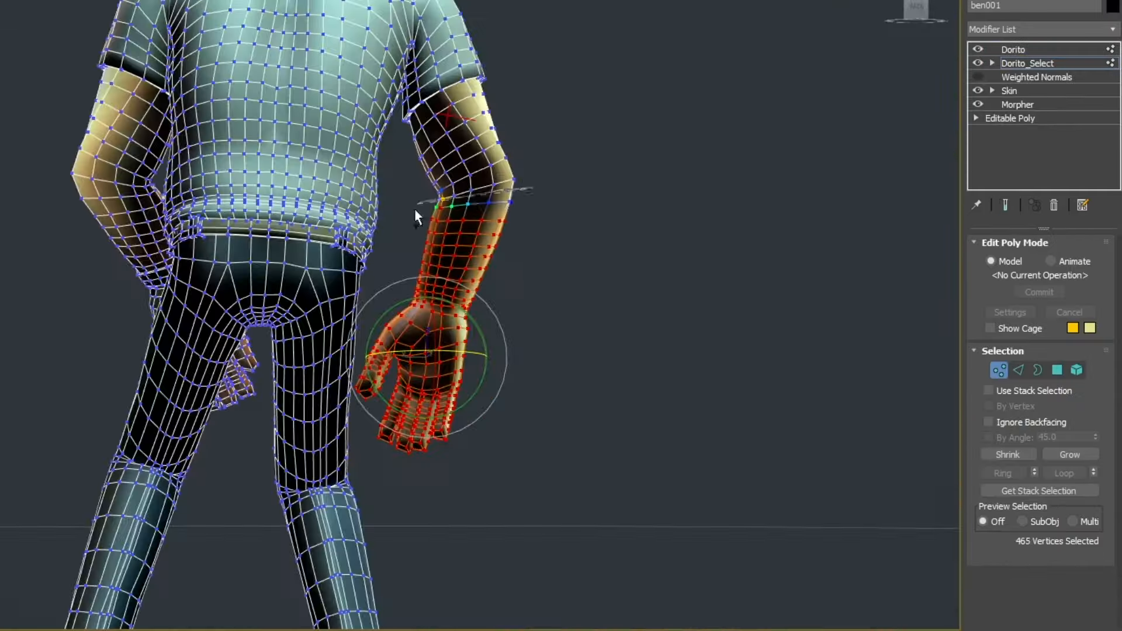
click(1014, 49)
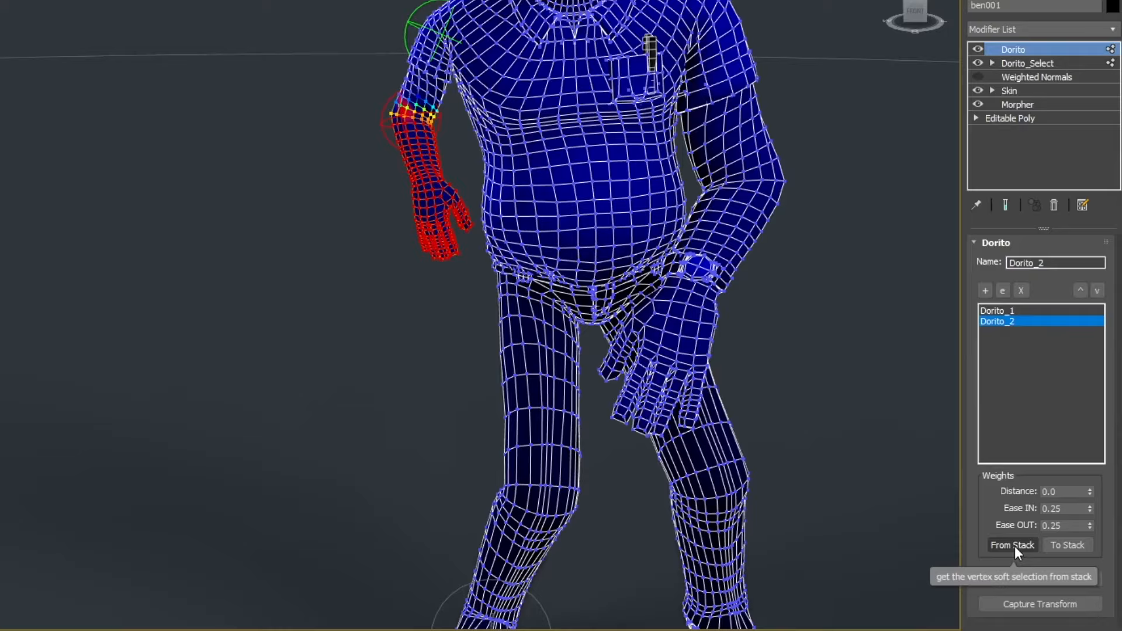
click(1013, 545)
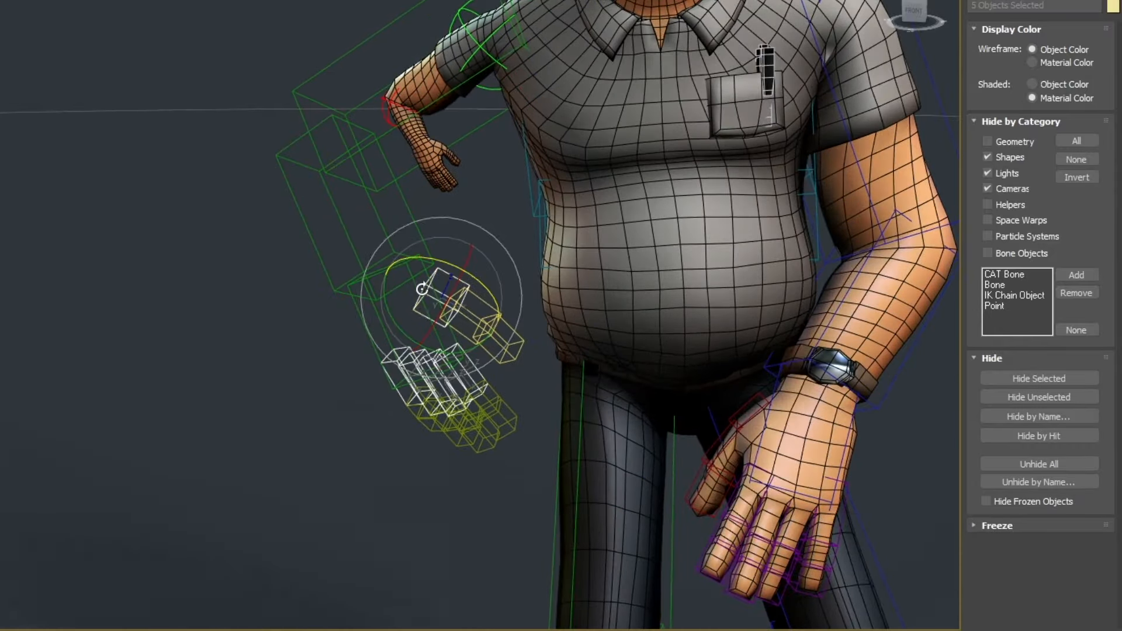
Step: Move the Dorito helper, scrub the timeline and adjust the sphere helper's Distance and Ease
drag(443, 287, 501, 330)
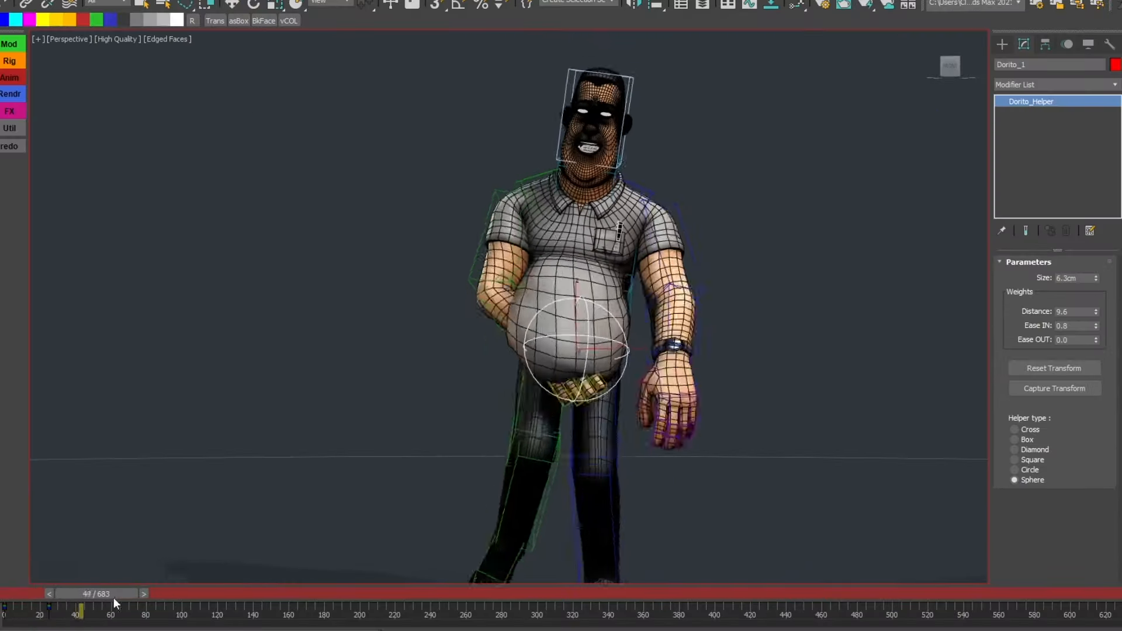
drag(84, 612, 75, 612)
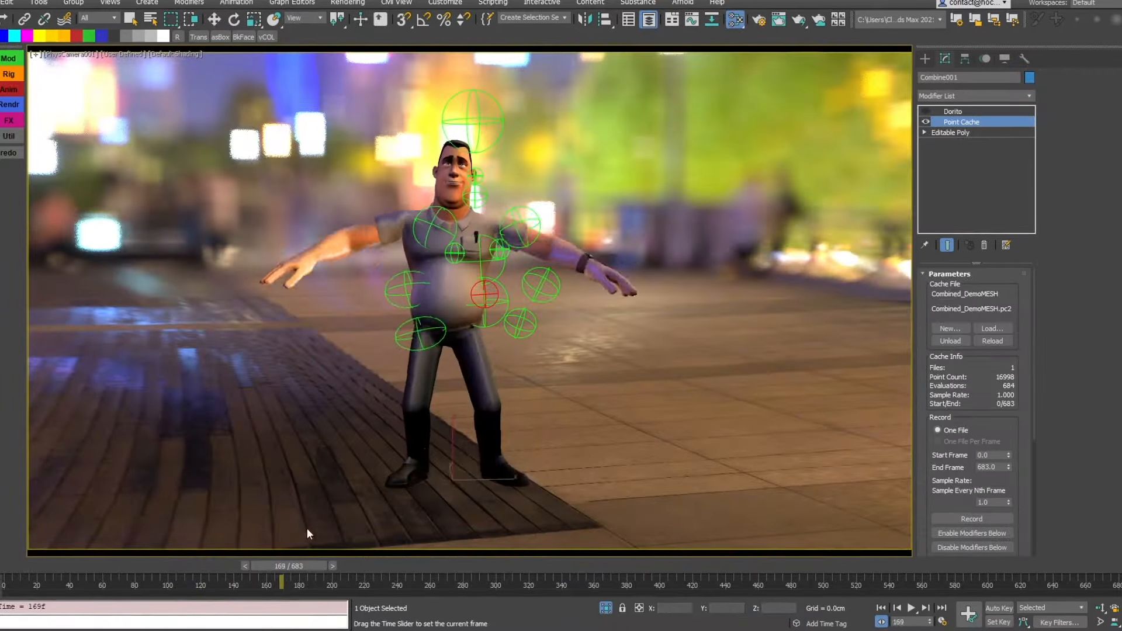
click(943, 111)
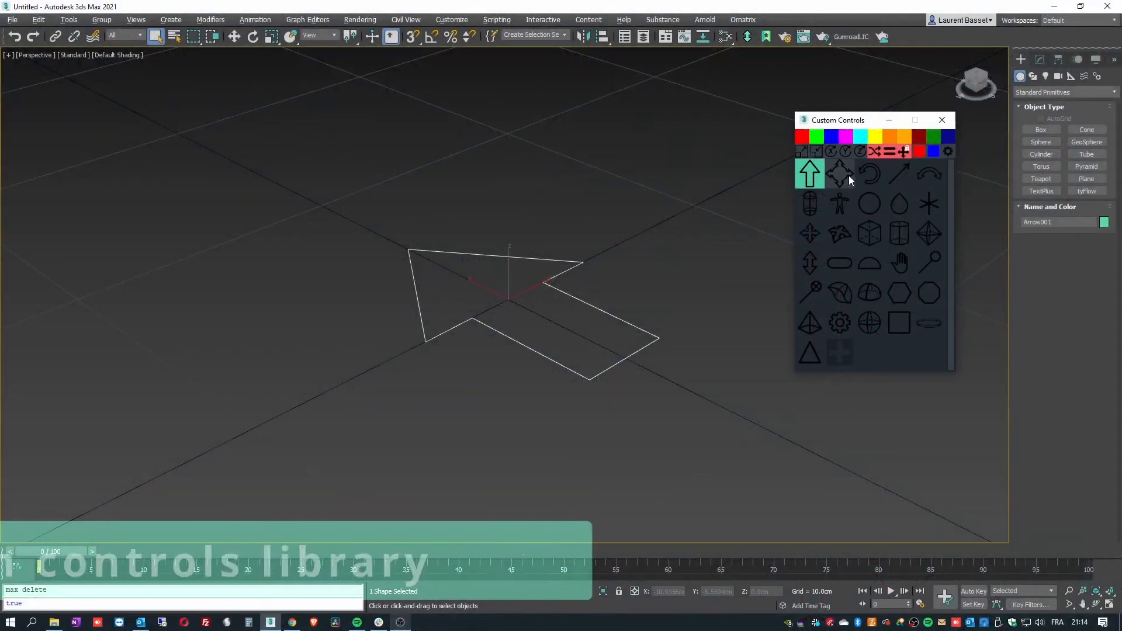
Step: Replace the arrow control with a human figure shape and rotate the arrow around X
click(839, 204)
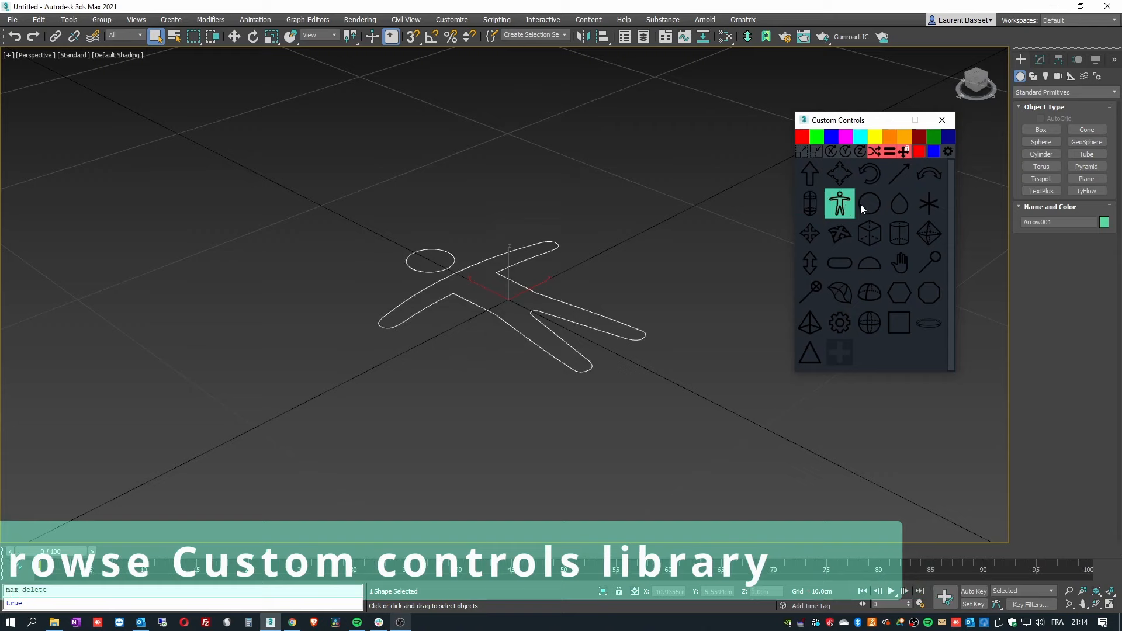
click(870, 233)
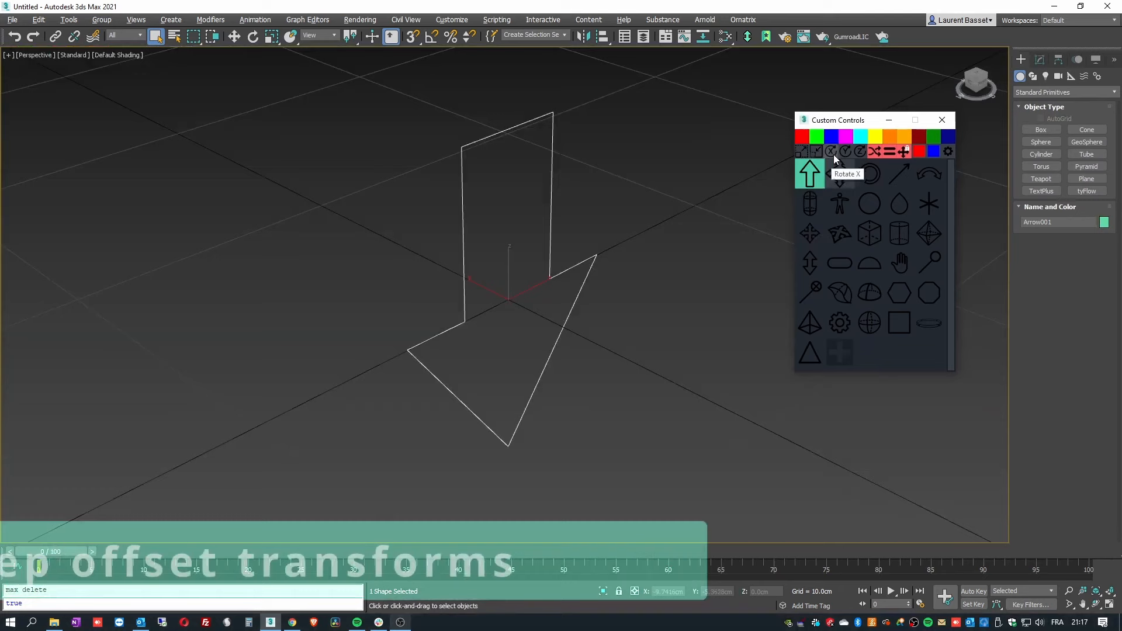
click(840, 173)
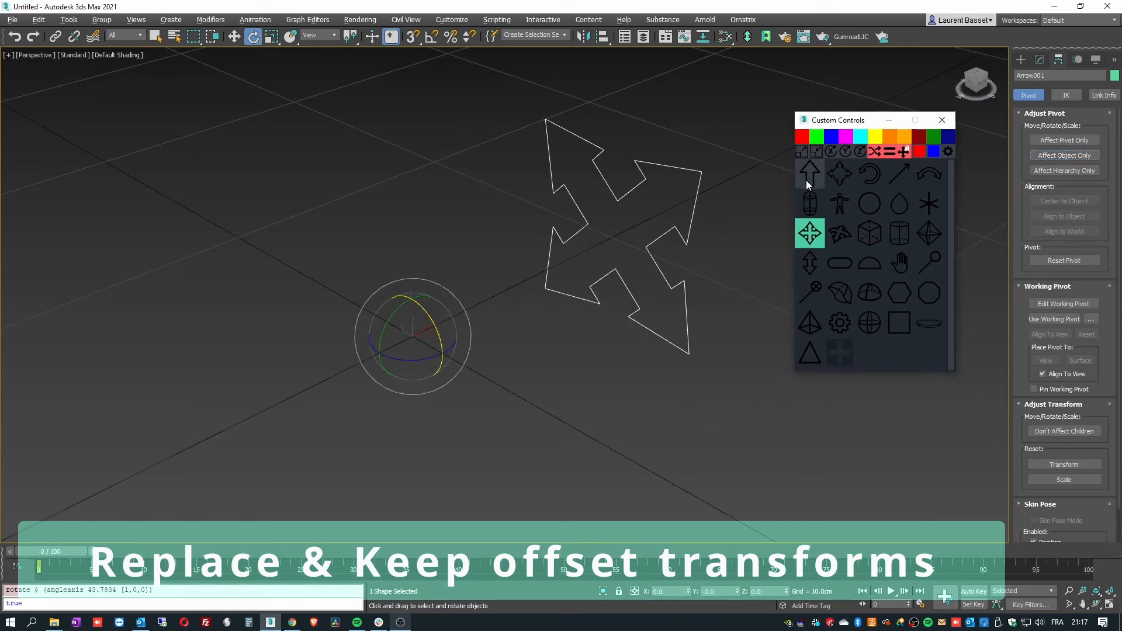
click(839, 203)
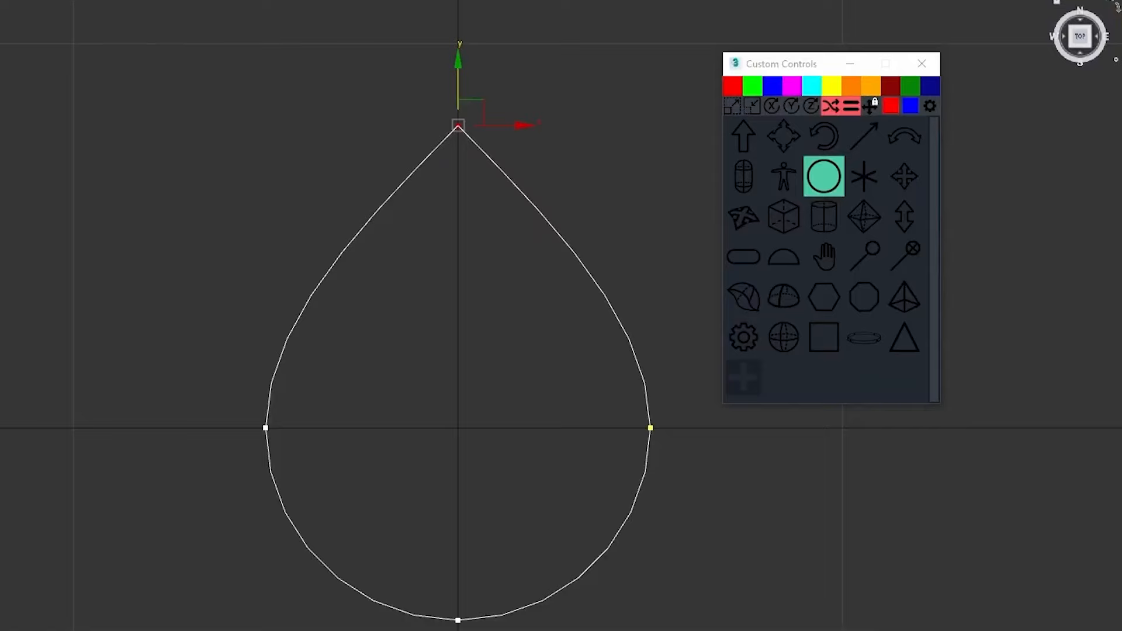
Step: Add the teardrop curve to the custom controls library, confirming with Yes
click(824, 176)
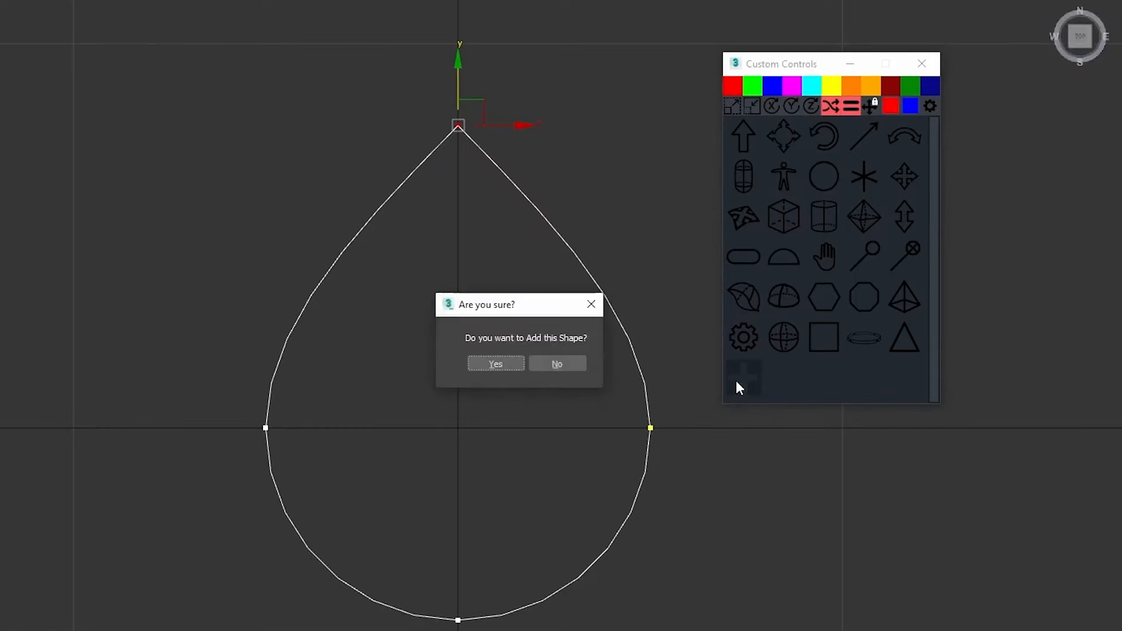
click(496, 364)
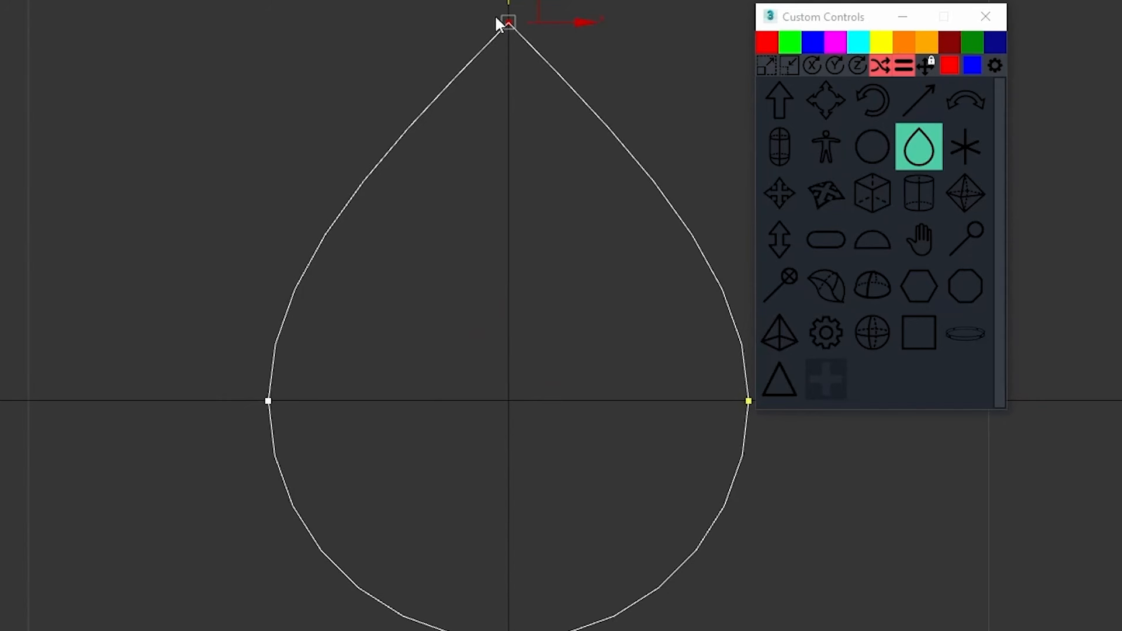
Step: Select the dragon tail controls and swap their shapes, ending with pin markers
right_click(919, 148)
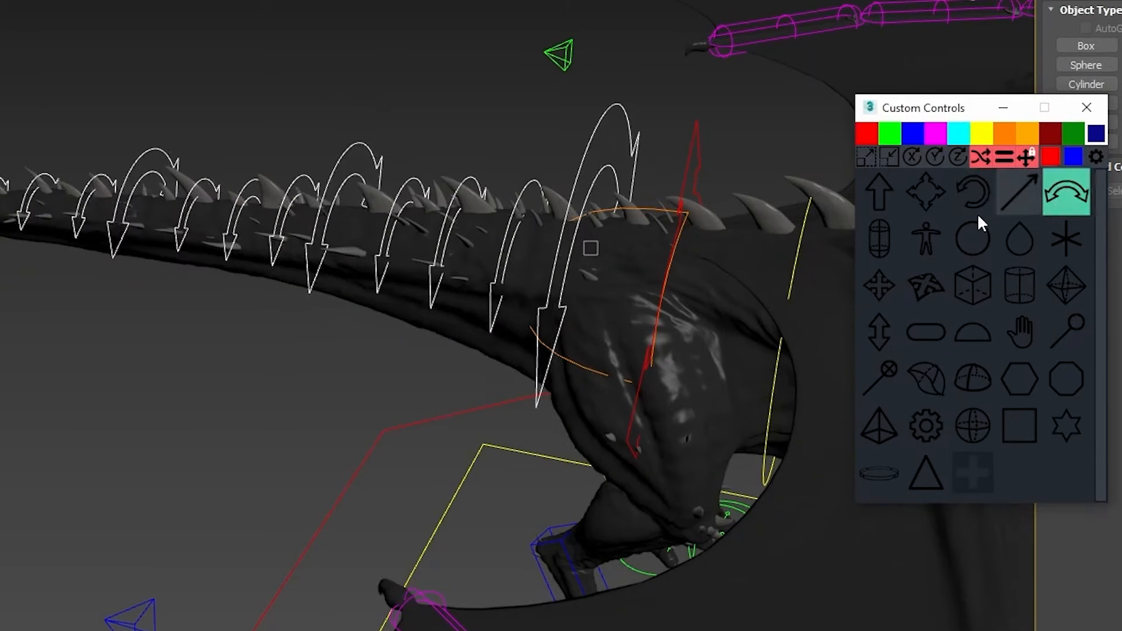
click(1020, 241)
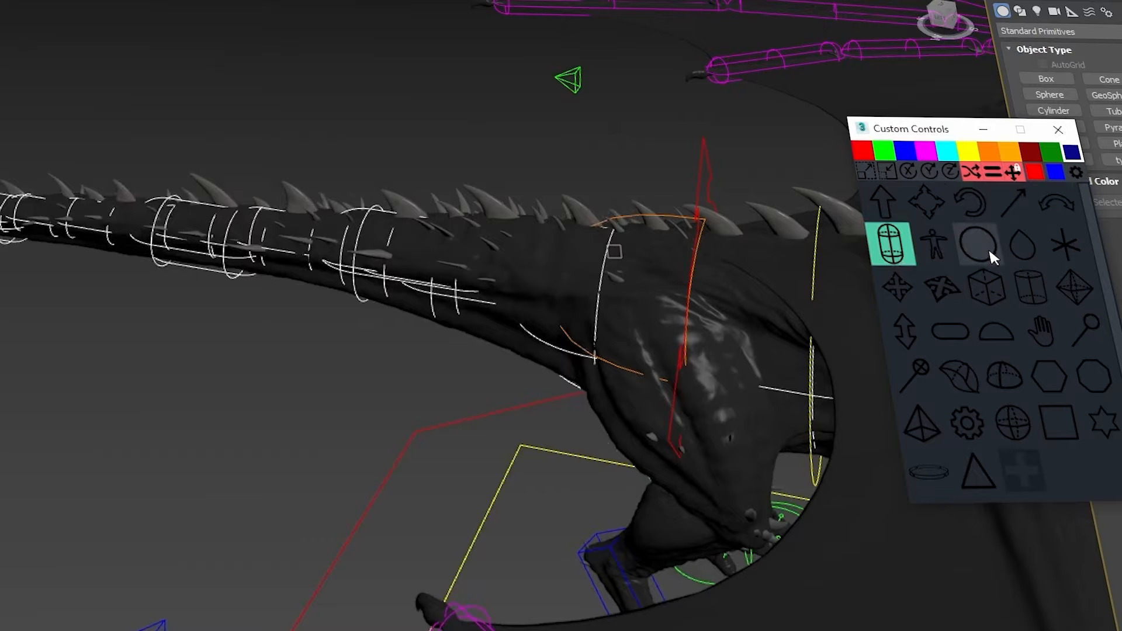
click(894, 380)
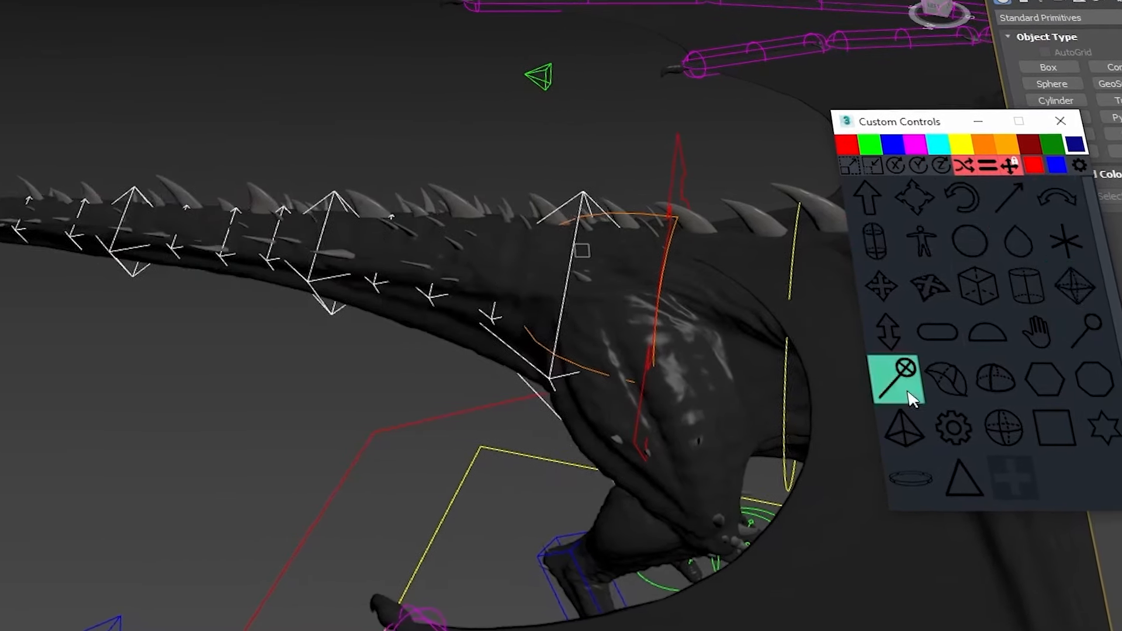